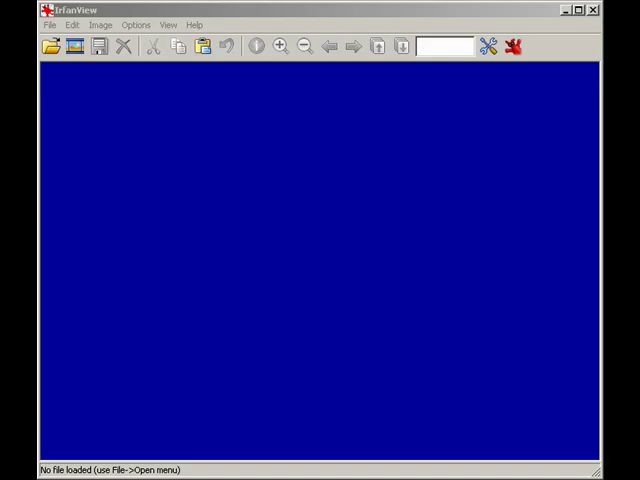
pyautogui.moveTo(476, 317)
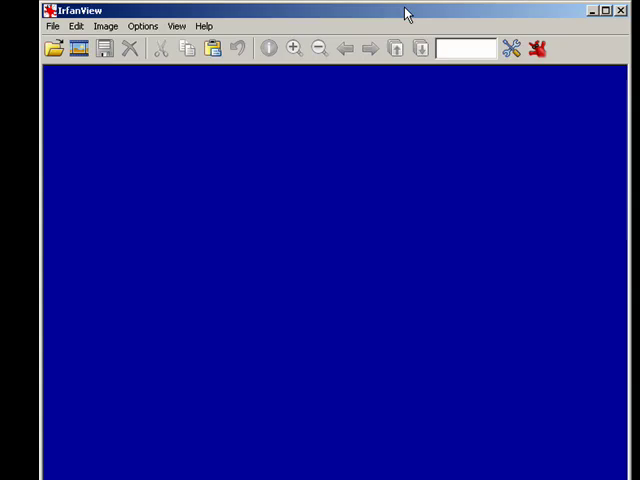
pyautogui.moveTo(405, 15)
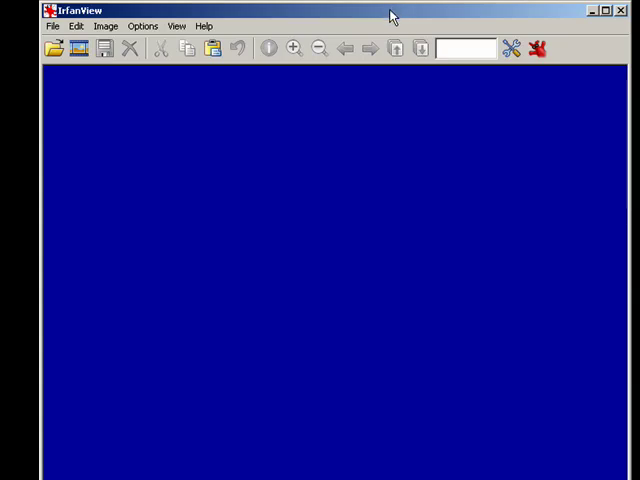
pyautogui.moveTo(198, 18)
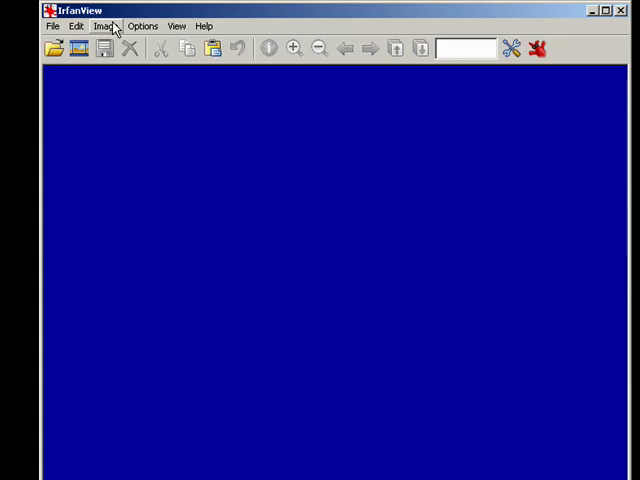
# - Open Create Panorama image from the Image menu, keeping Horizontal direction
pyautogui.click(106, 25)
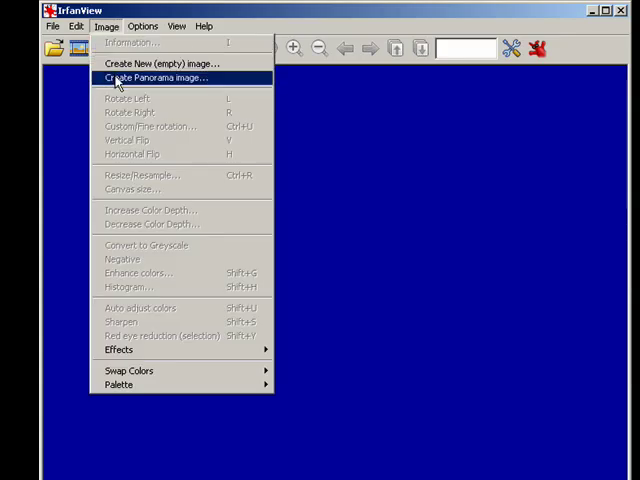
pyautogui.click(160, 78)
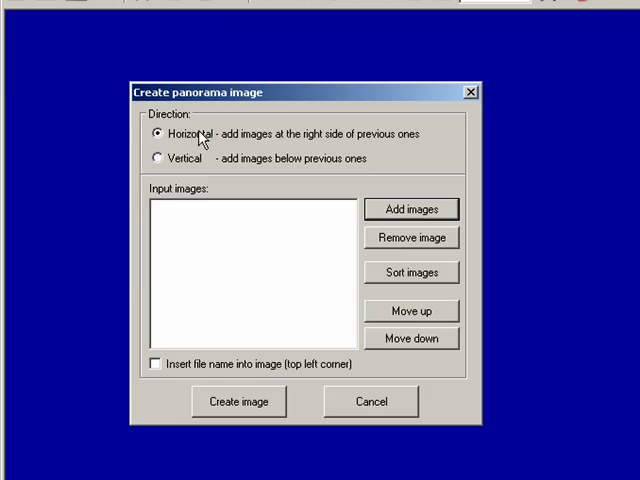
pyautogui.moveTo(267, 140)
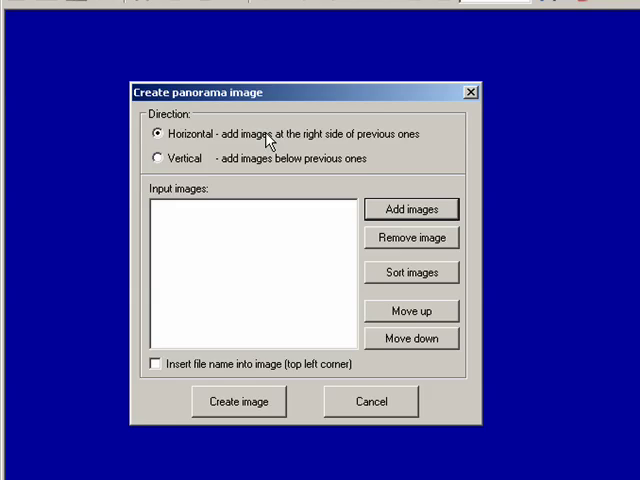
pyautogui.moveTo(234, 166)
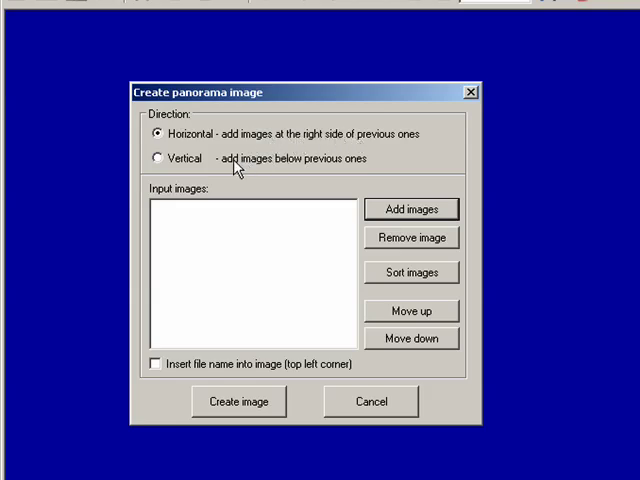
pyautogui.moveTo(277, 167)
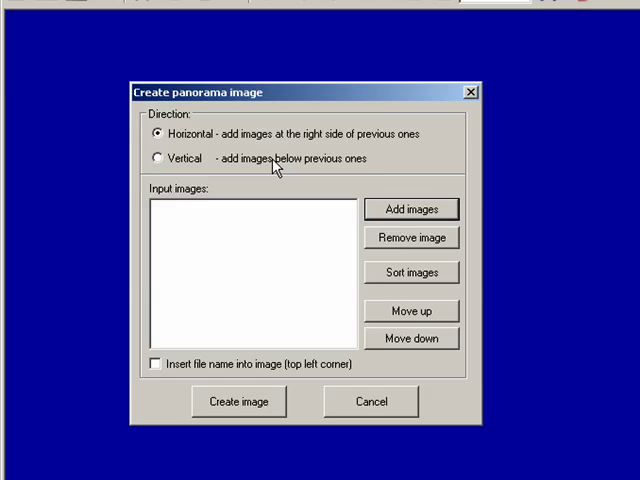
pyautogui.moveTo(322, 180)
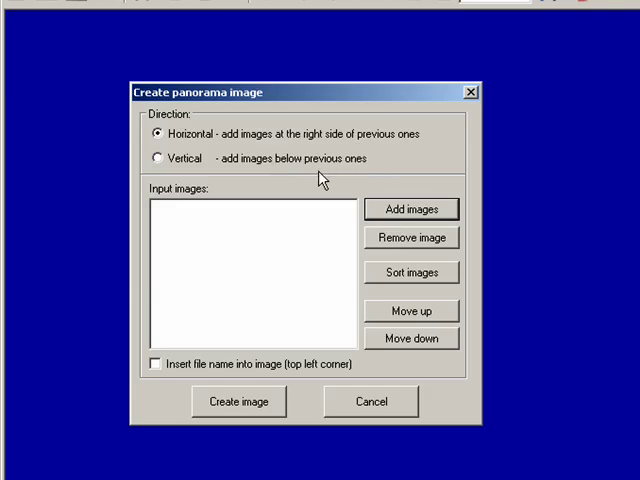
pyautogui.moveTo(402, 240)
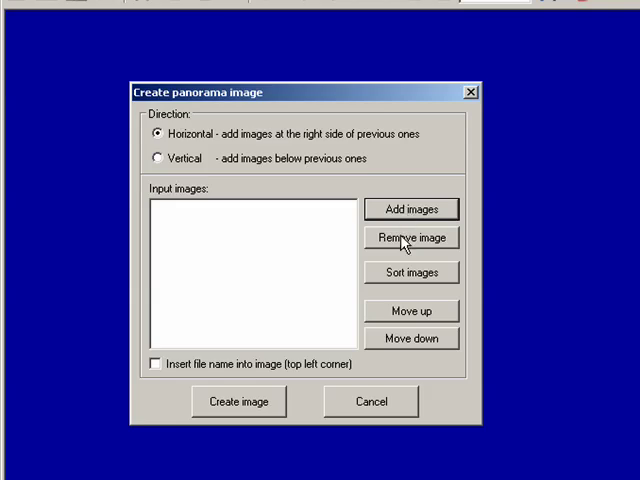
pyautogui.moveTo(397, 330)
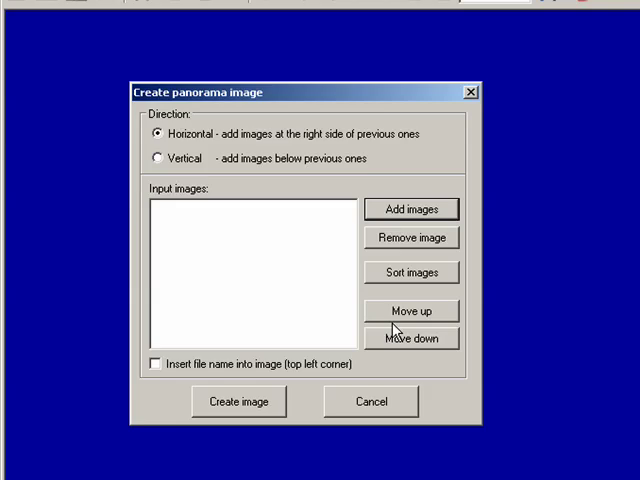
pyautogui.moveTo(340, 271)
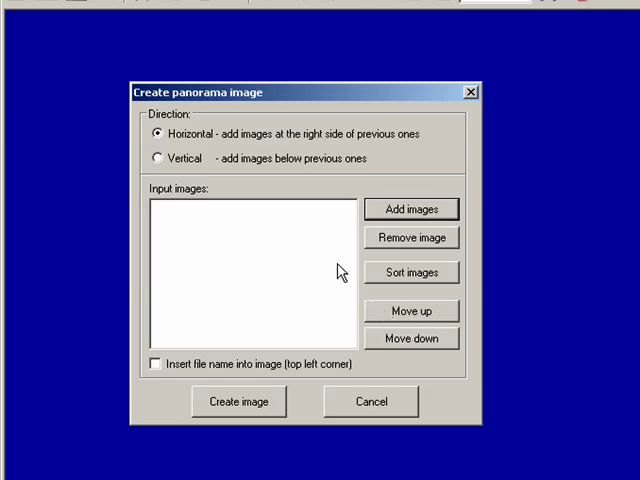
pyautogui.moveTo(403, 228)
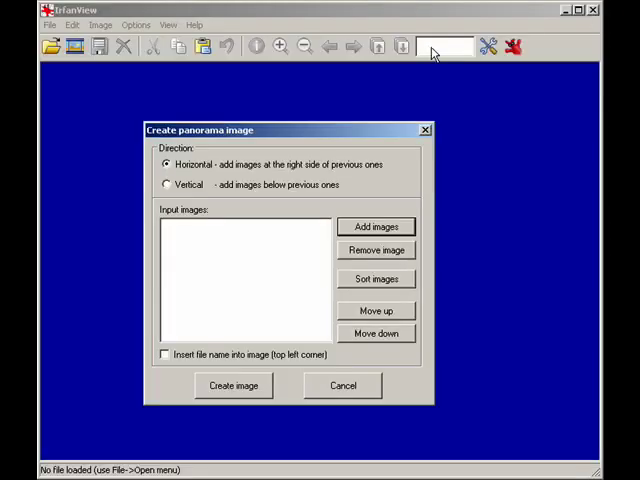
pyautogui.moveTo(384, 148)
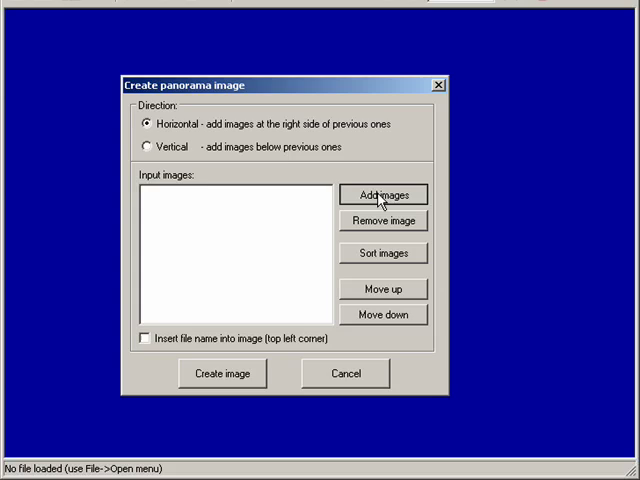
# - Add mountain-1, mountain-2 and mountain-3 from the Desktop as panorama inputs
pyautogui.click(381, 194)
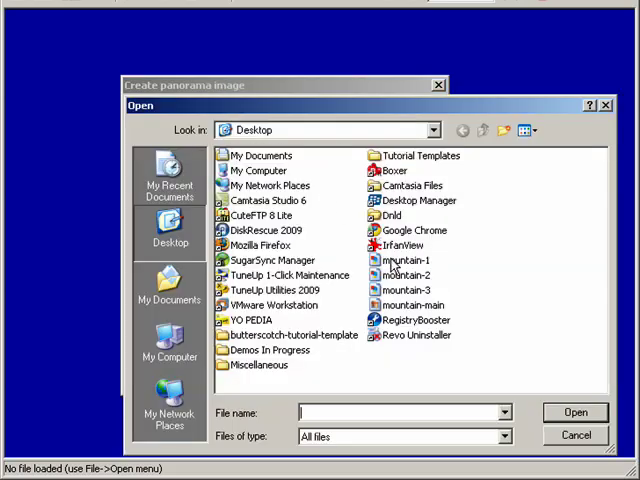
pyautogui.click(402, 260)
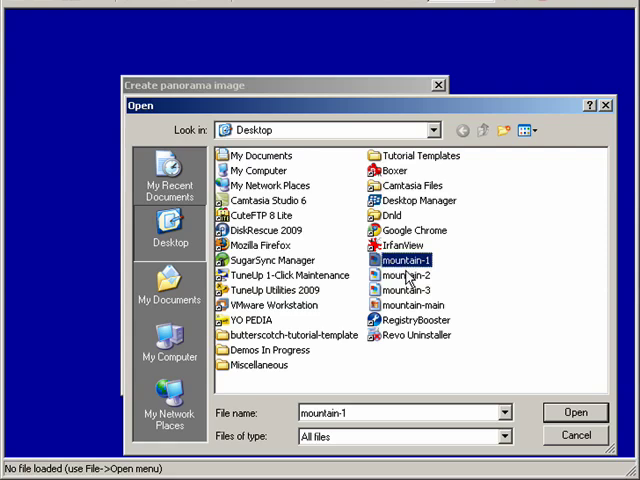
pyautogui.click(402, 275)
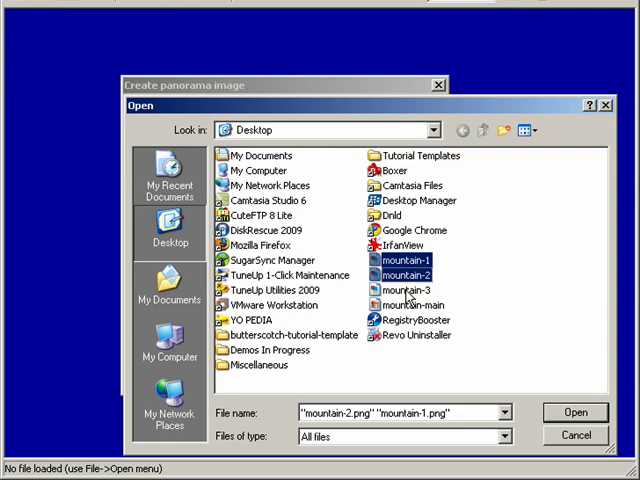
pyautogui.click(407, 290)
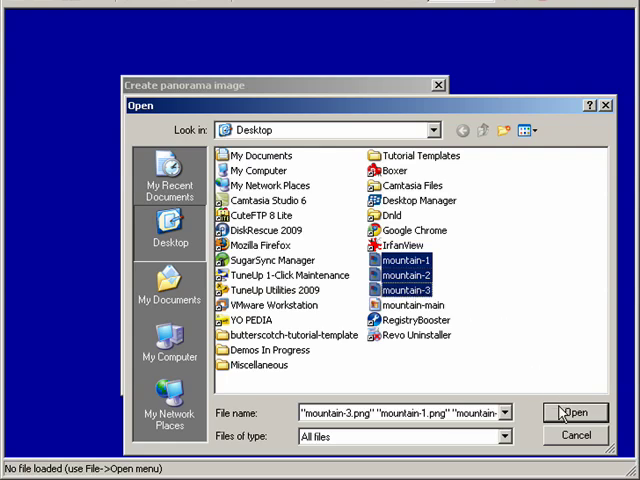
pyautogui.click(575, 412)
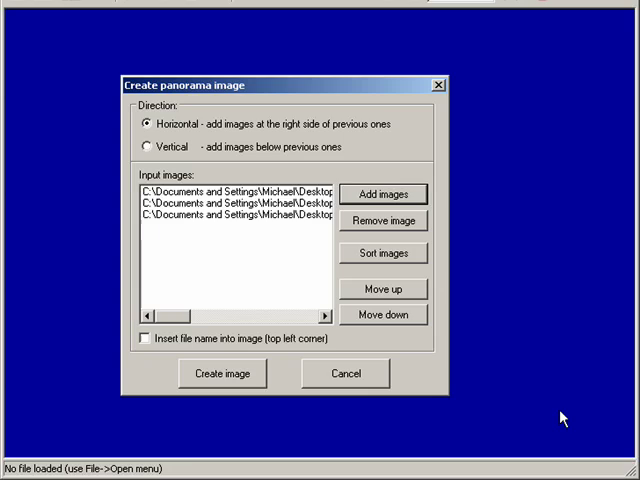
pyautogui.moveTo(313, 224)
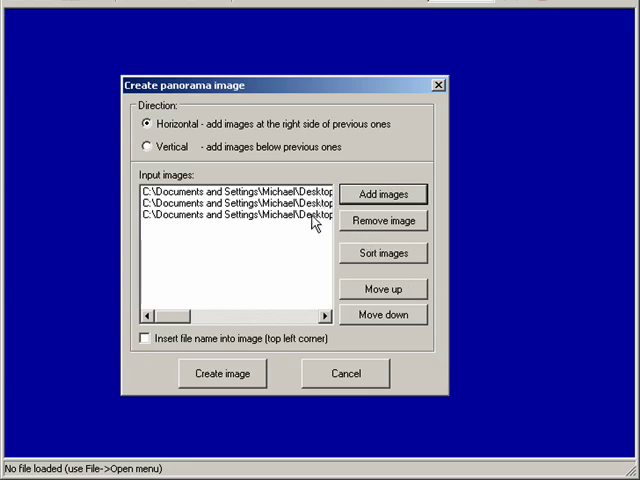
pyautogui.moveTo(335, 218)
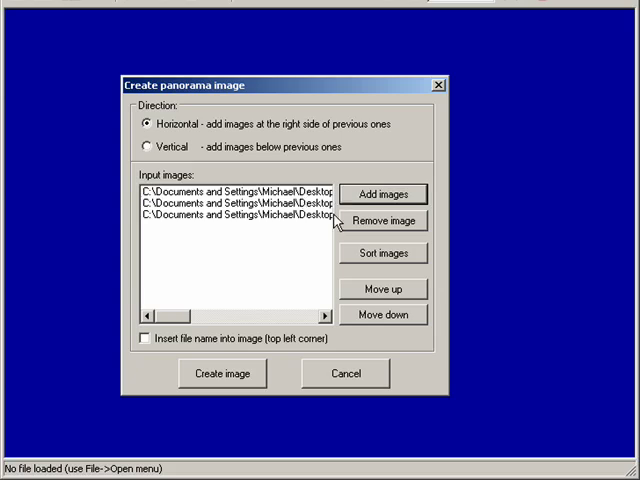
pyautogui.moveTo(227, 358)
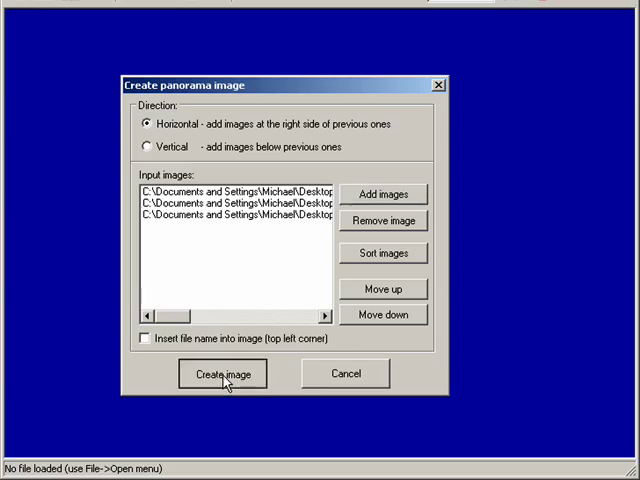
# - Create the horizontal panorama from the three listed mountain photos
pyautogui.click(222, 373)
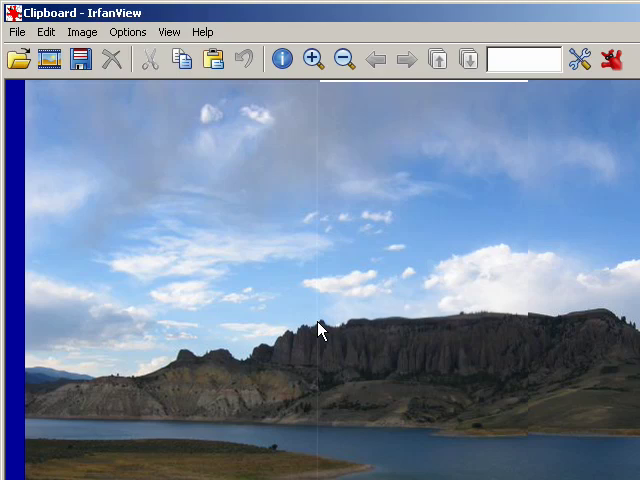
pyautogui.moveTo(565, 349)
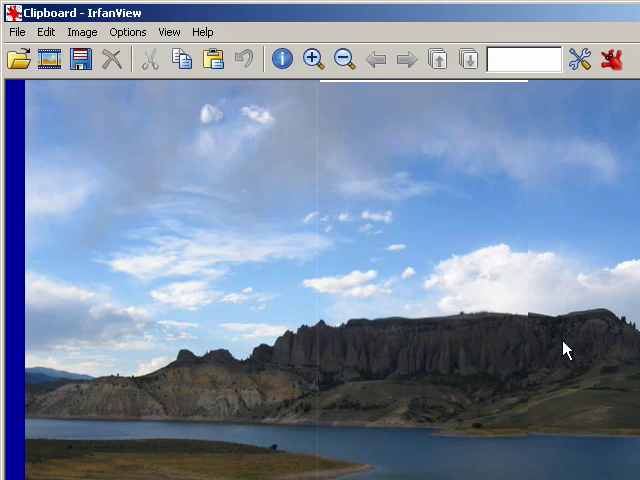
pyautogui.moveTo(522, 350)
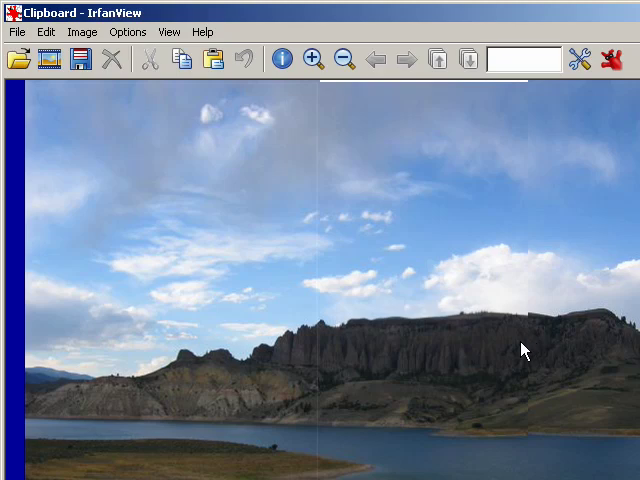
pyautogui.moveTo(190, 351)
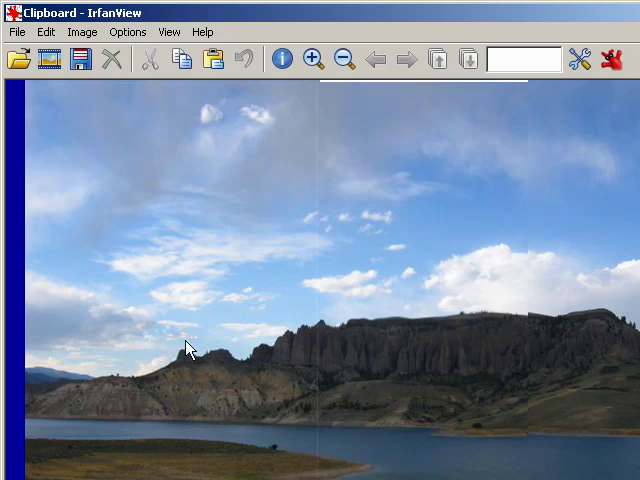
pyautogui.moveTo(588, 328)
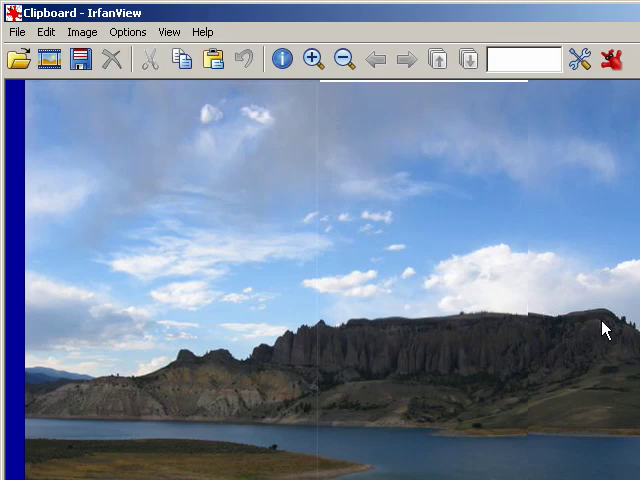
pyautogui.moveTo(540, 342)
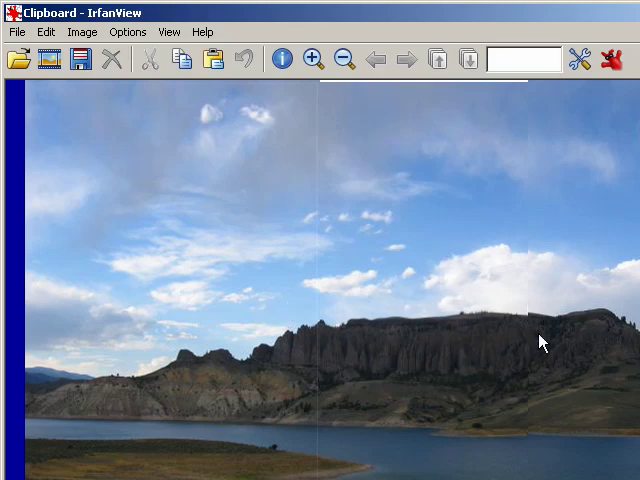
pyautogui.moveTo(451, 135)
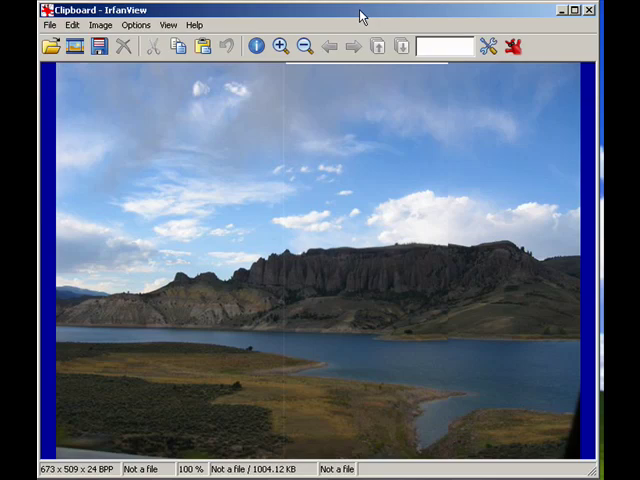
pyautogui.moveTo(400, 230)
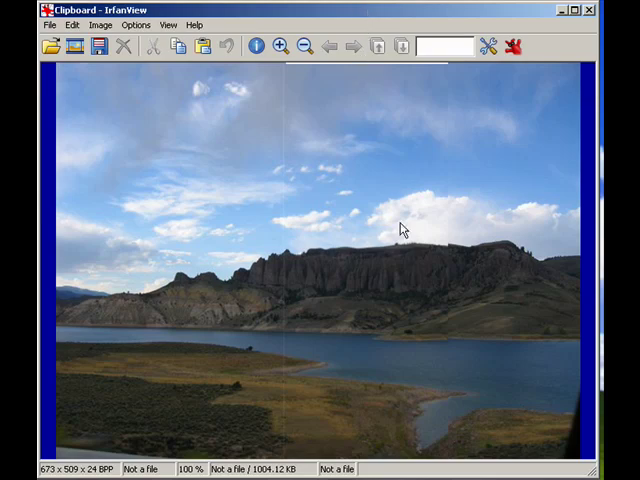